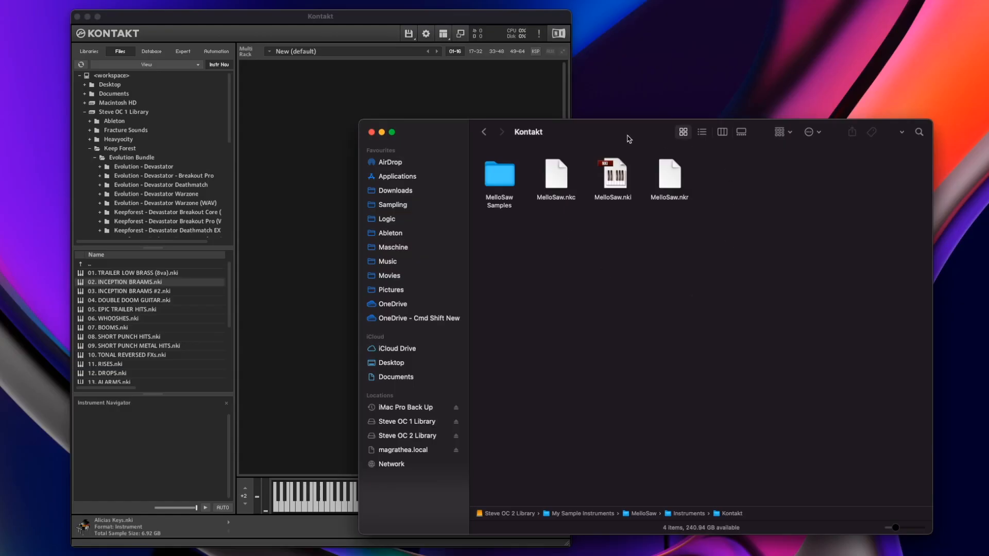
pyautogui.moveTo(605, 261)
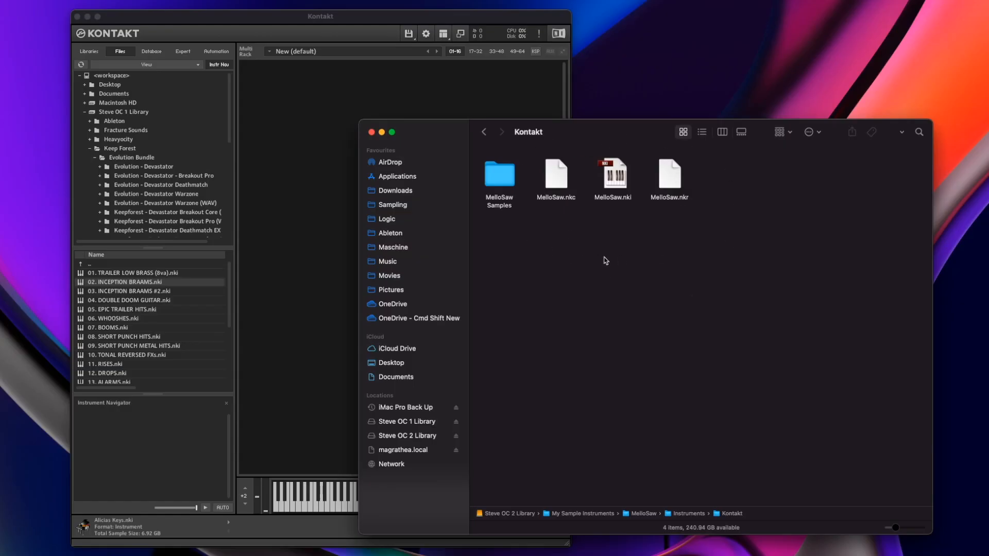
pyautogui.moveTo(624, 204)
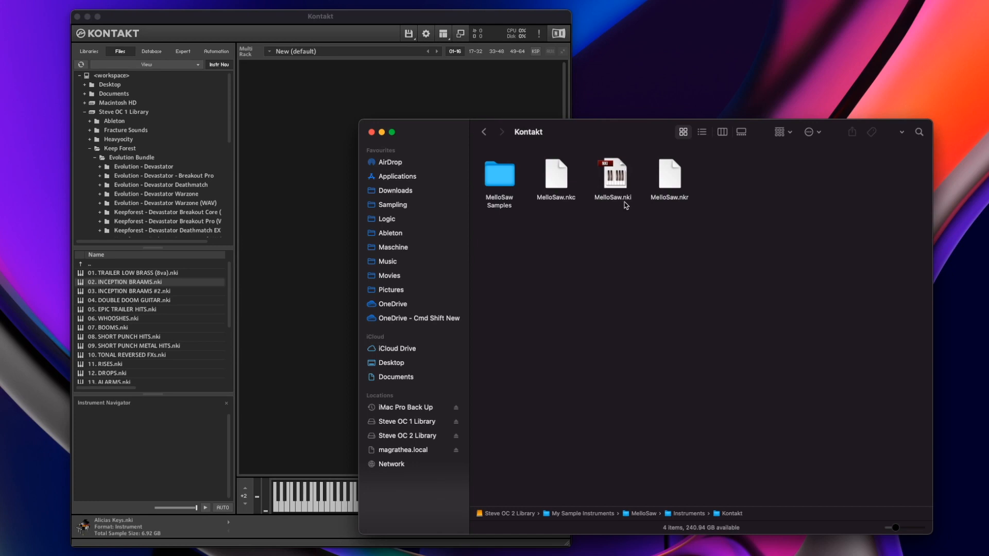
pyautogui.moveTo(626, 204)
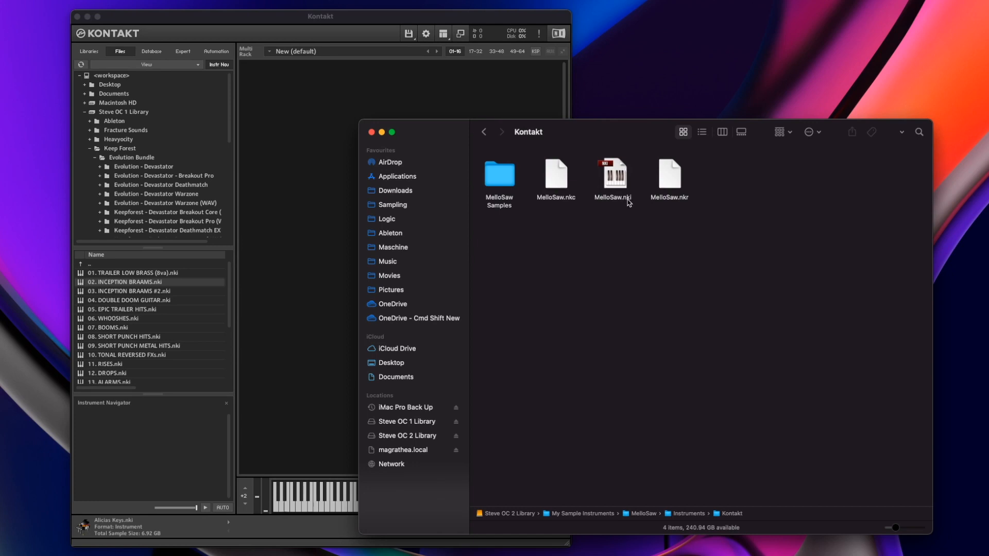
# Select MelloSaw.nki in the Finder Kontakt folder and load it into Kontakt
pyautogui.click(612, 177)
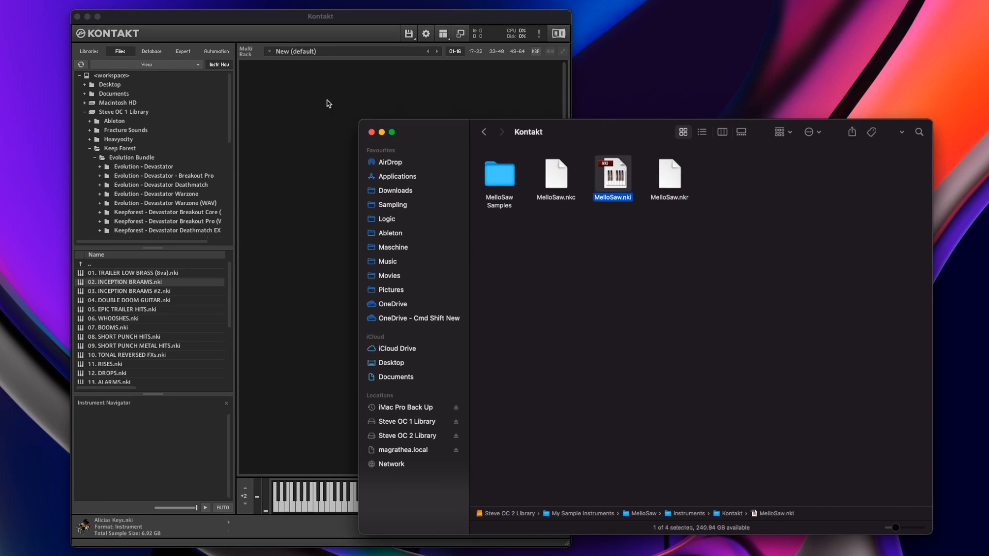
pyautogui.doubleClick(611, 176)
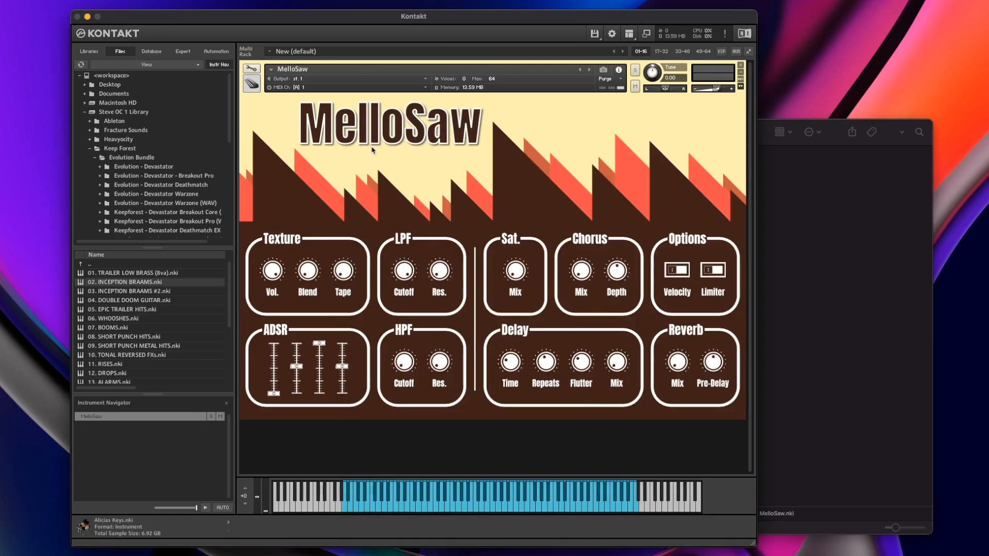
pyautogui.moveTo(572, 266)
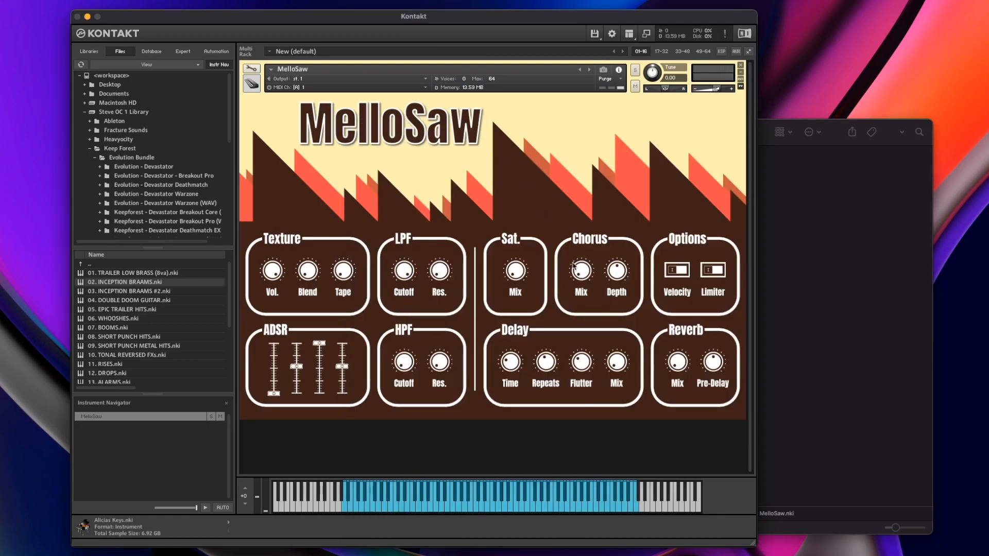